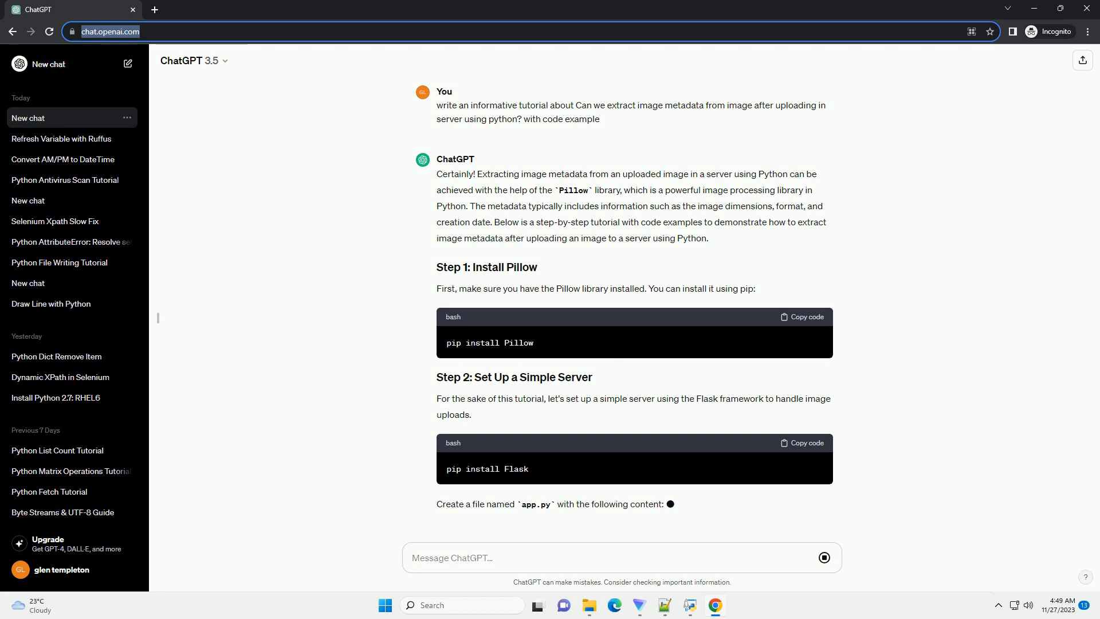
scroll("down", 3)
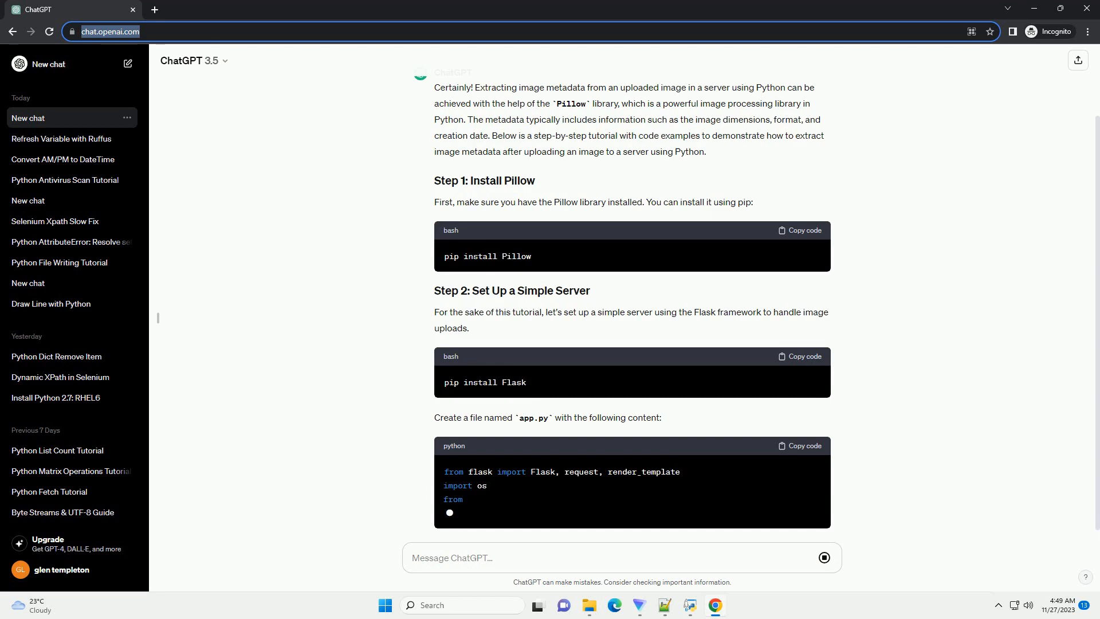
scroll("down", 3)
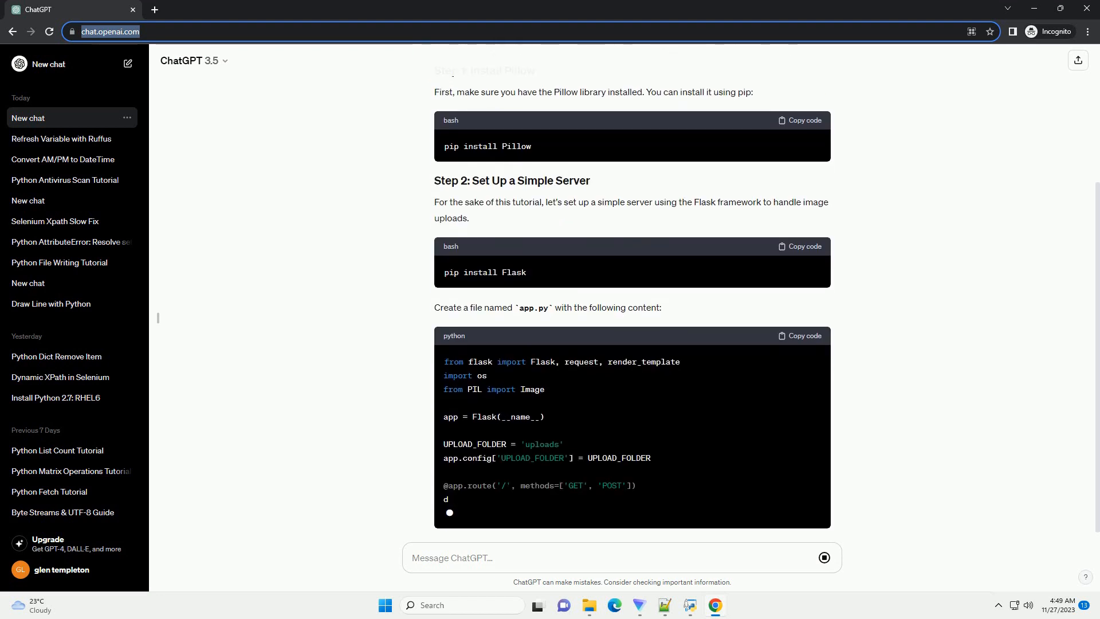
scroll("down", 3)
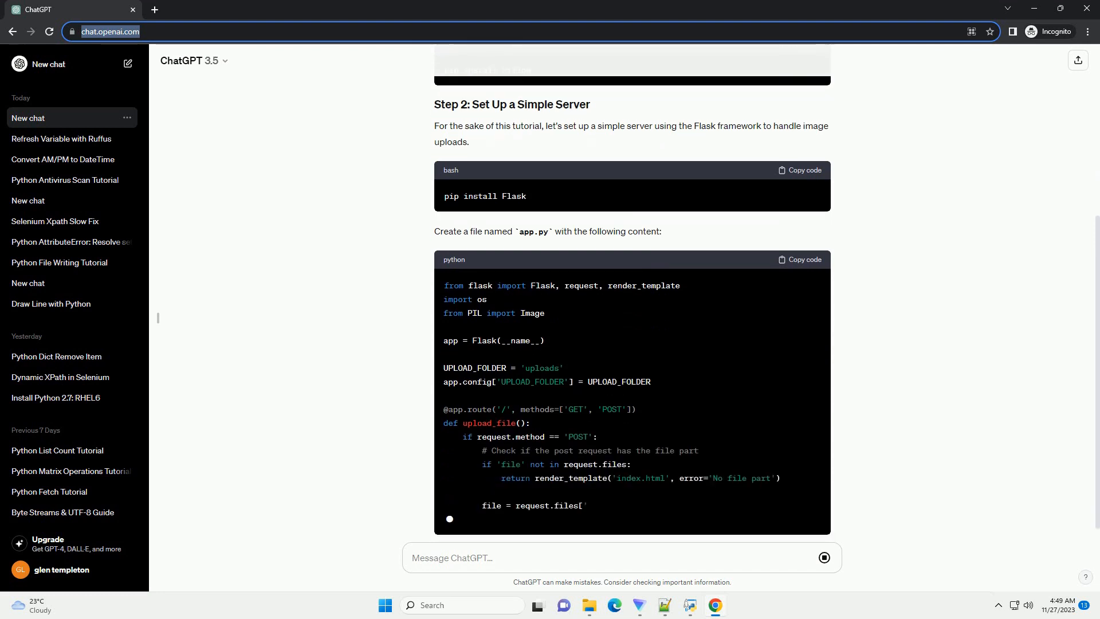
scroll("down", 3)
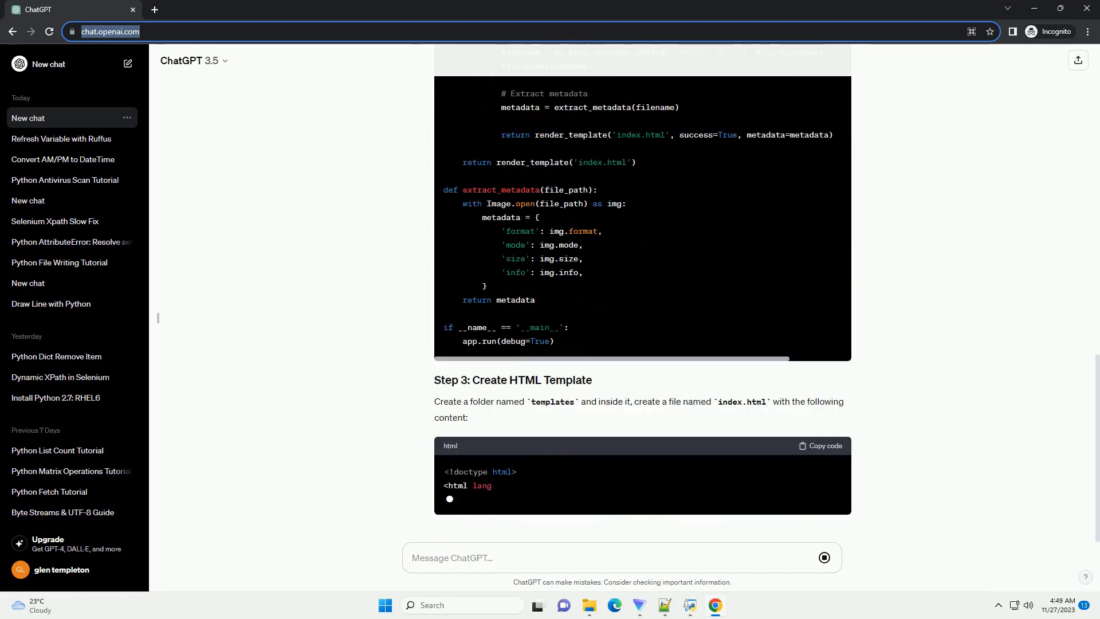
scroll("down", 3)
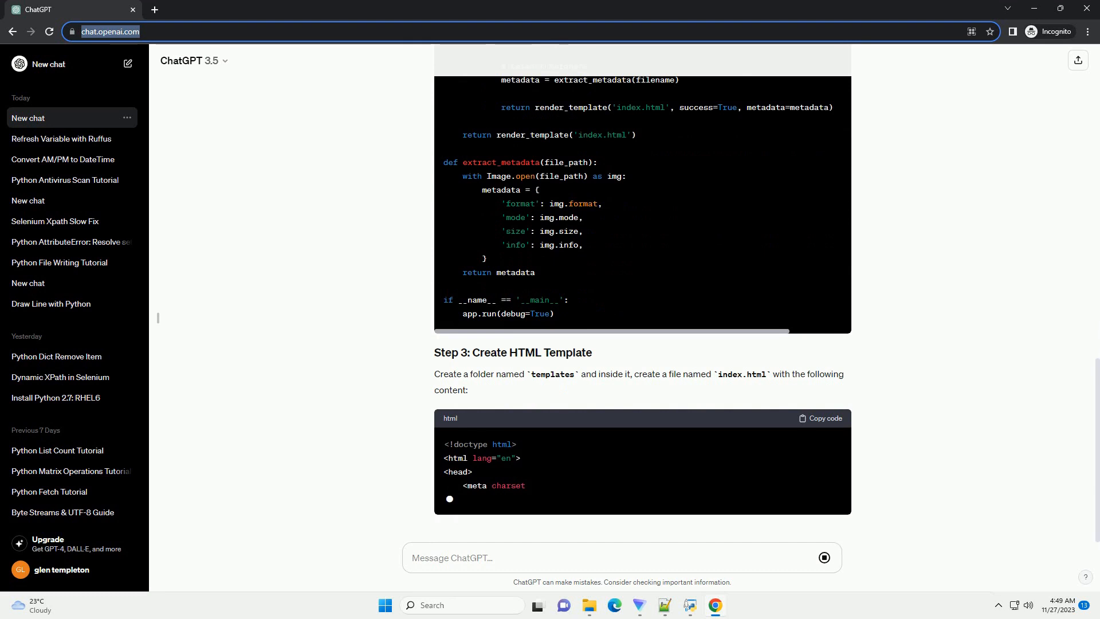
type("=\"utf-8\">")
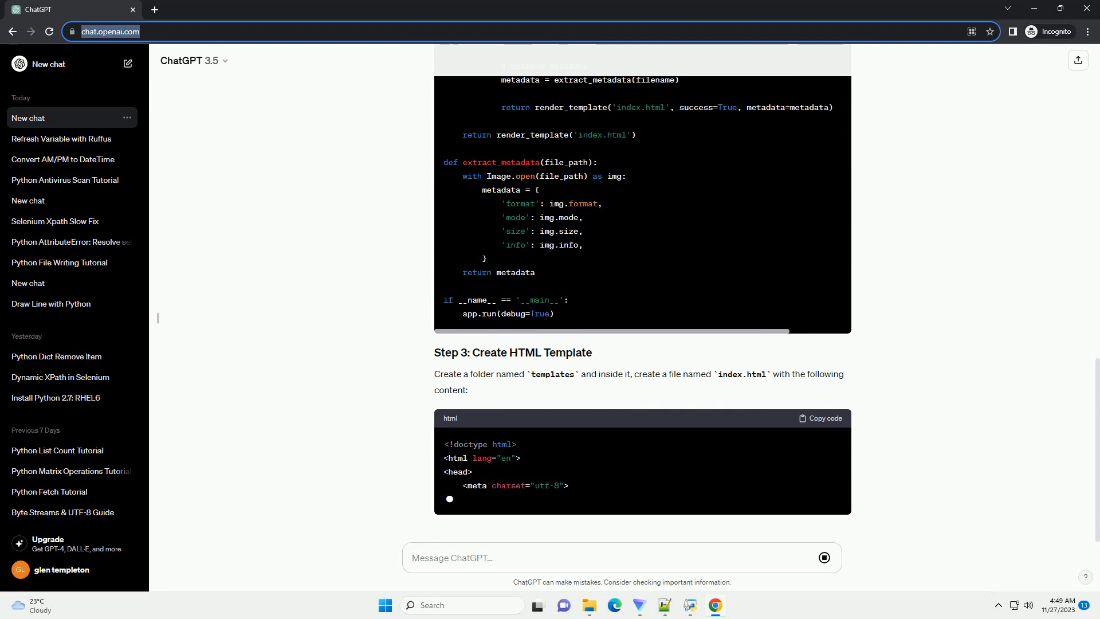
scroll("down", 3)
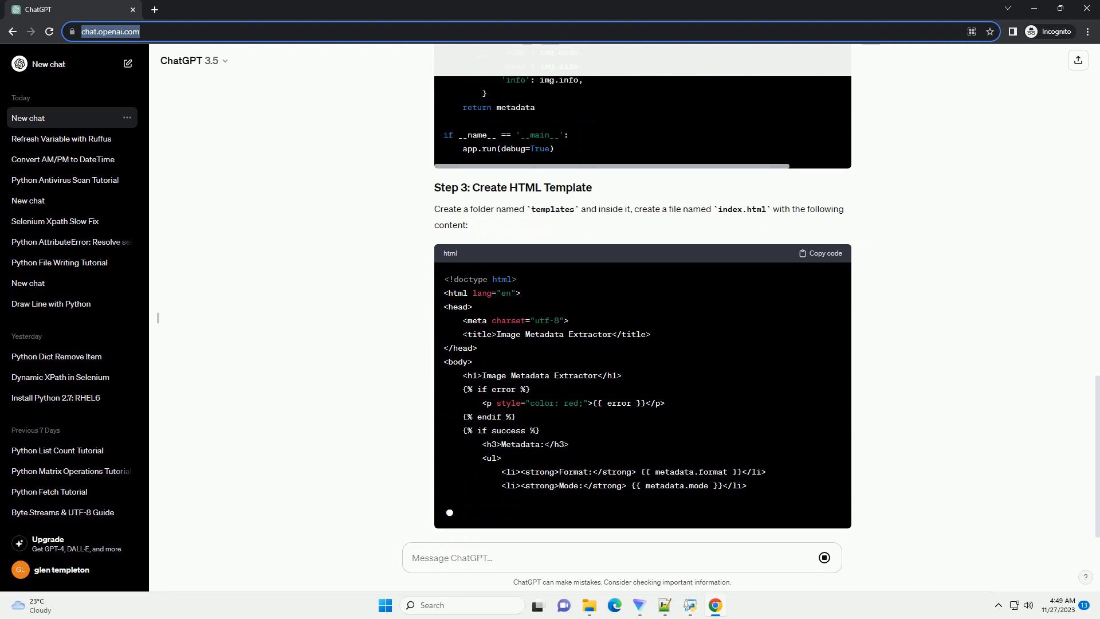
scroll("down", 3)
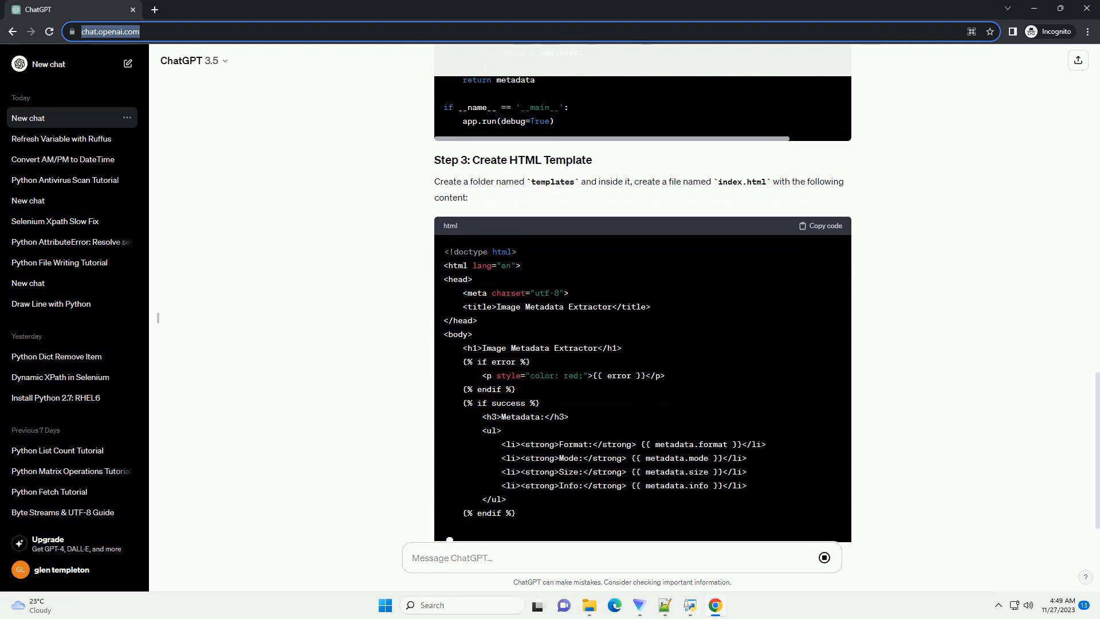
scroll("down", 3)
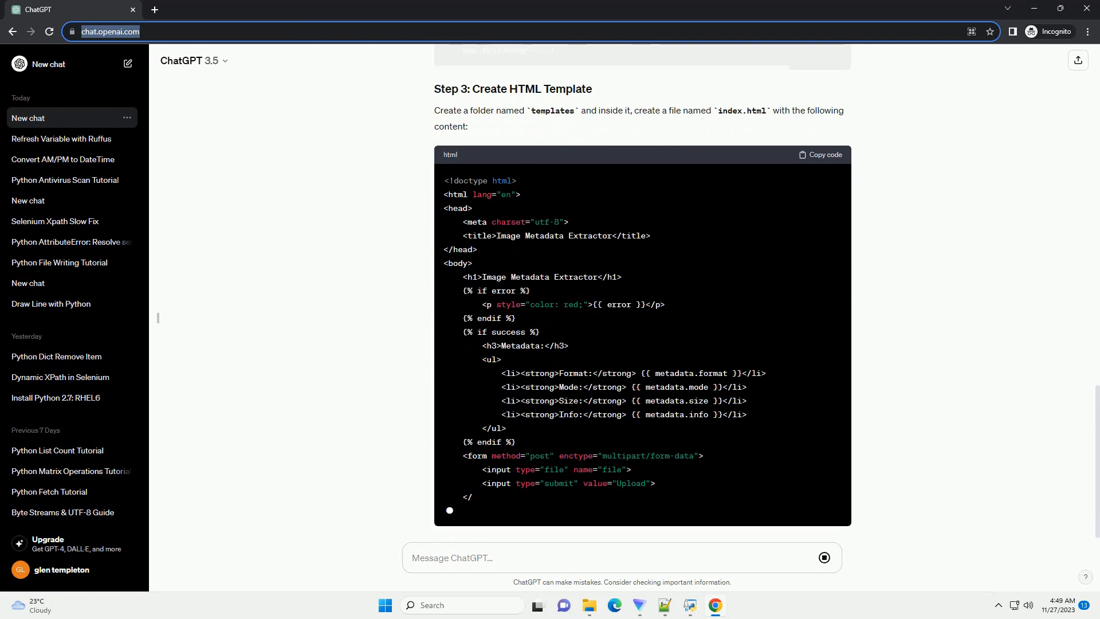
scroll("down", 3)
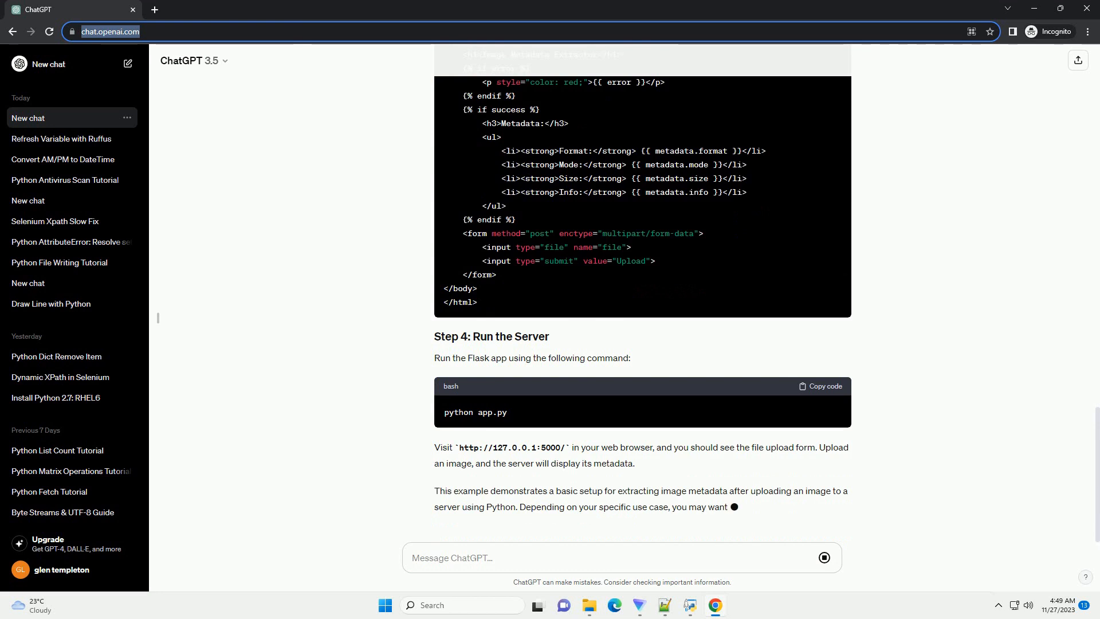
scroll("down", 3)
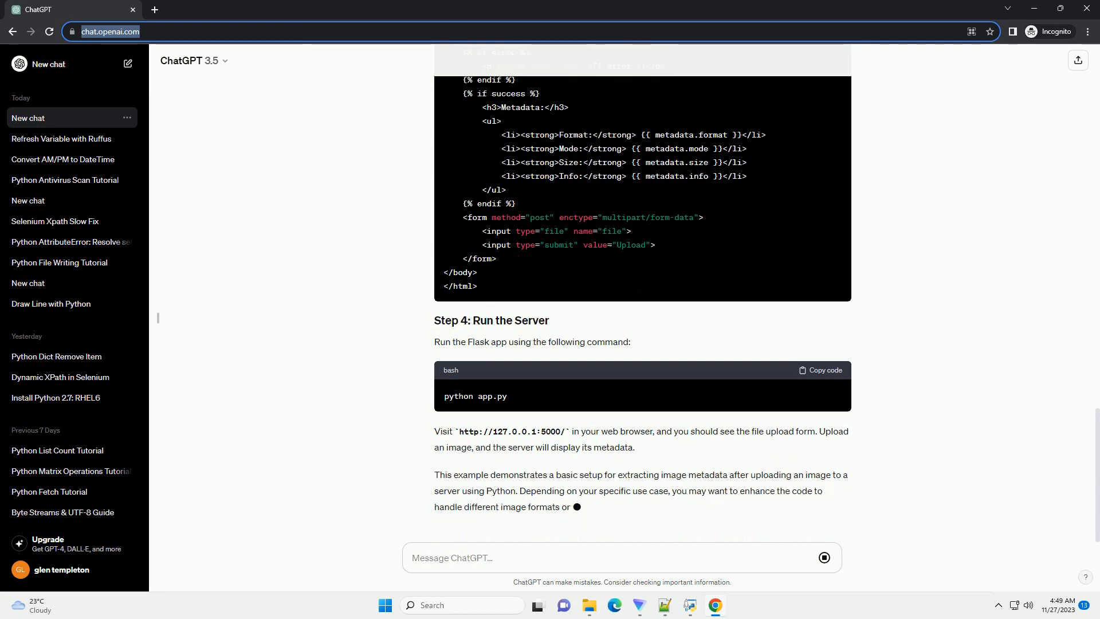